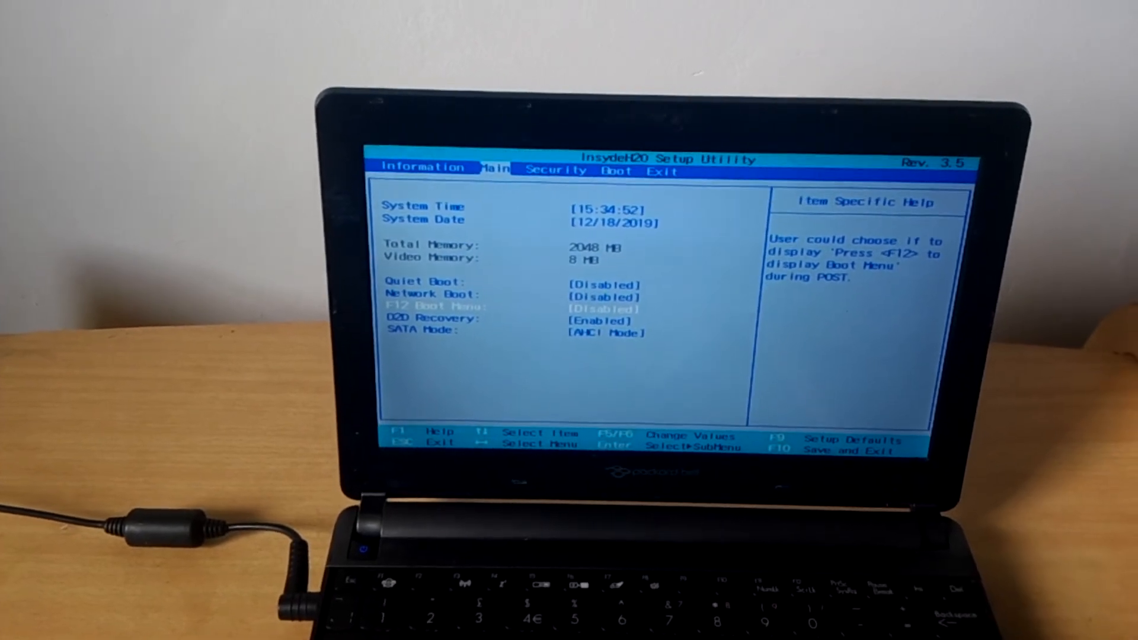
Step: Set the F12 Boot Menu option on the Main tab to Enabled
{"action": "key", "text": "Enter"}
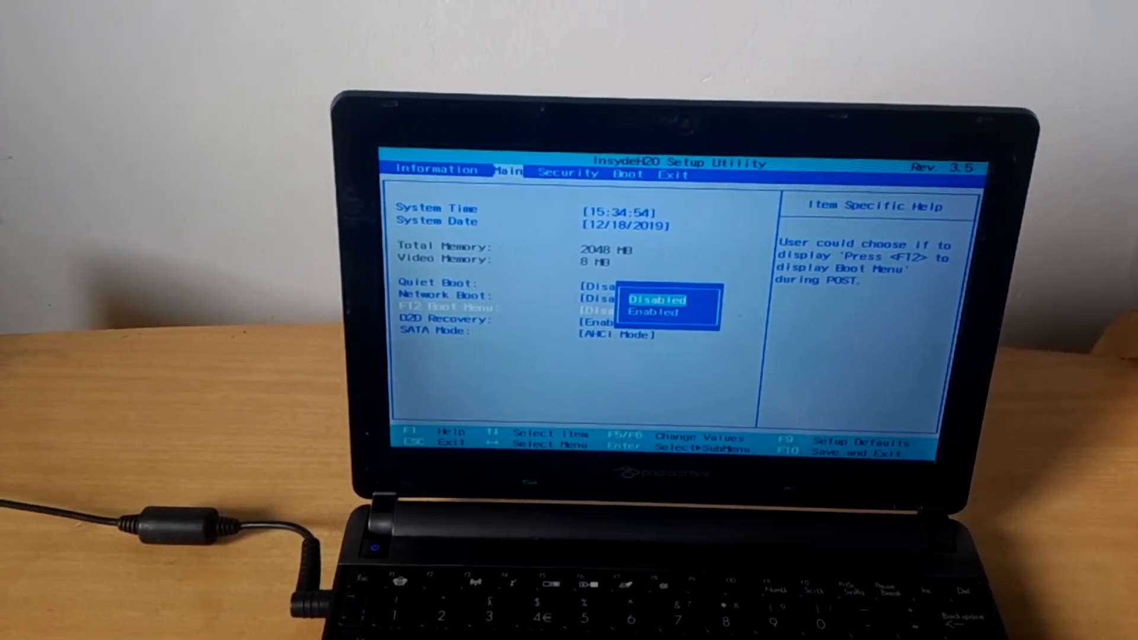
{"action": "key", "text": "down"}
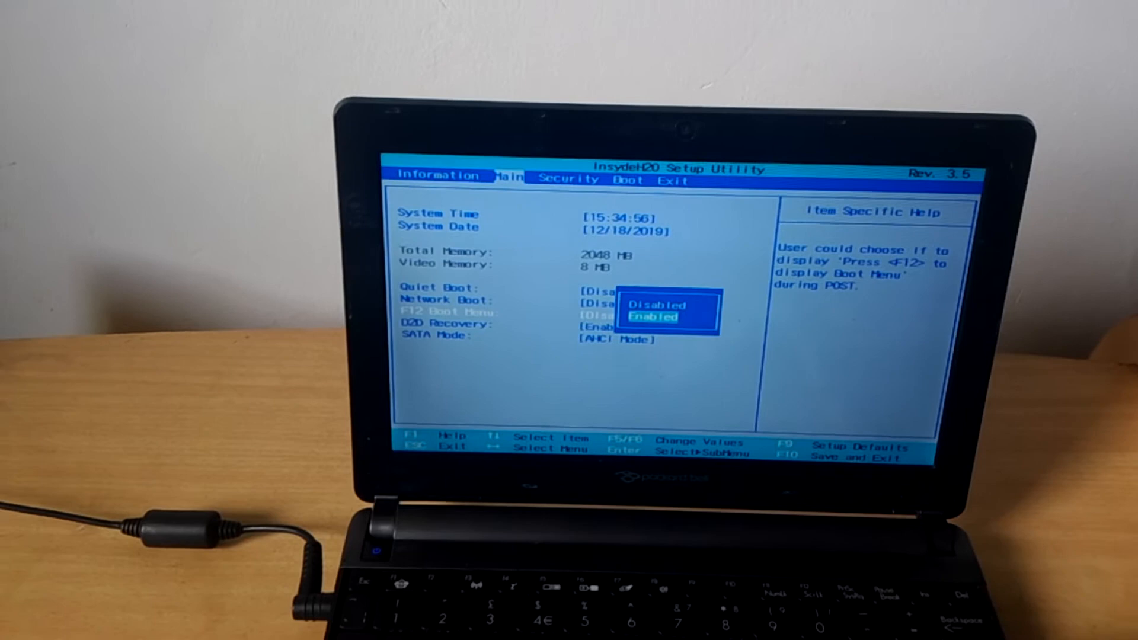
{"action": "key", "text": "Enter"}
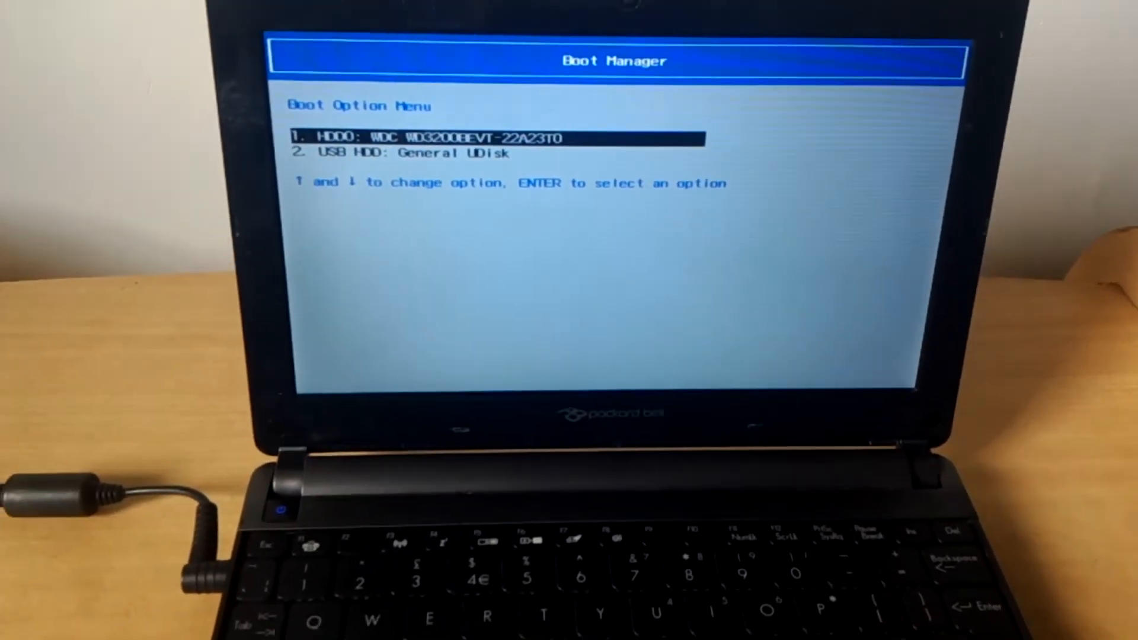
Step: Boot the laptop from the USB HDD: General UDisk entry in Boot Manager
{"action": "key", "text": "Down"}
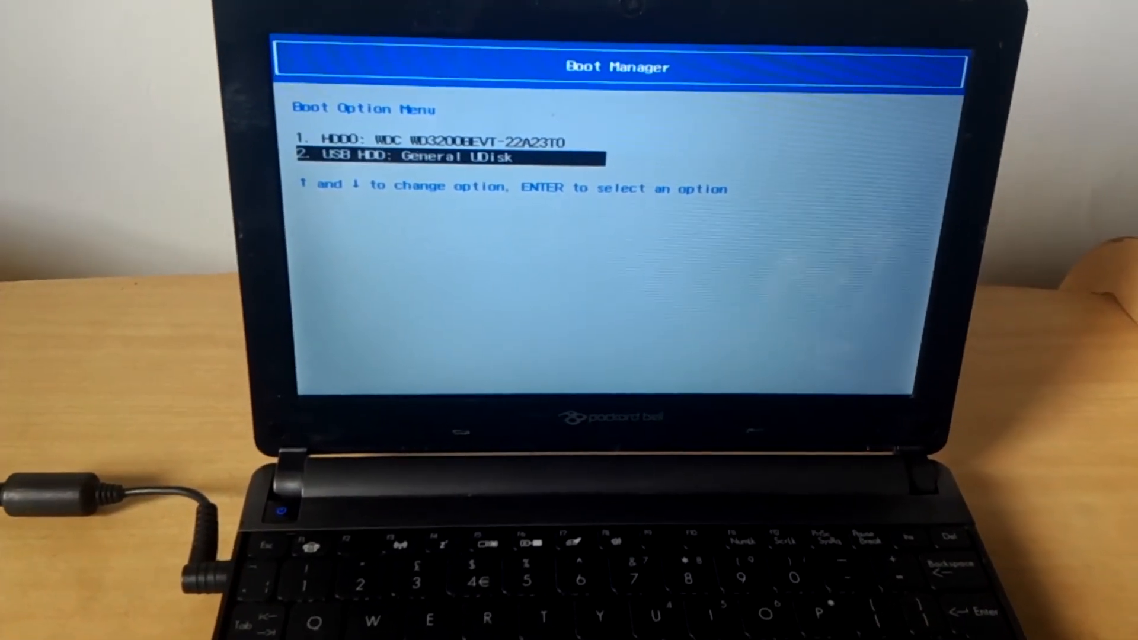
{"action": "key", "text": "enter"}
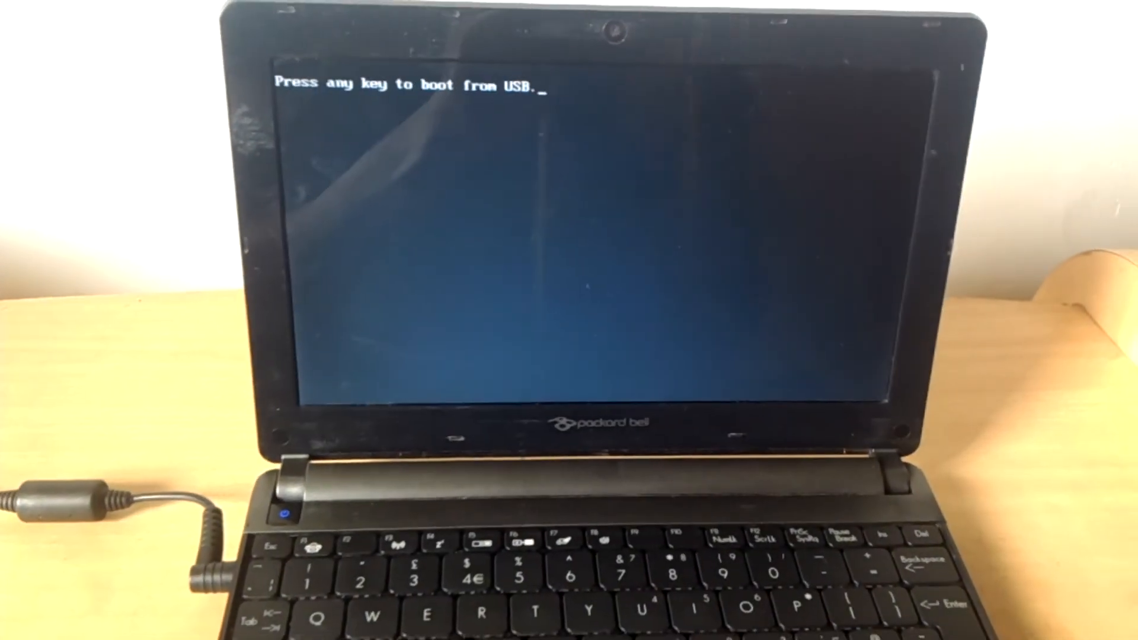